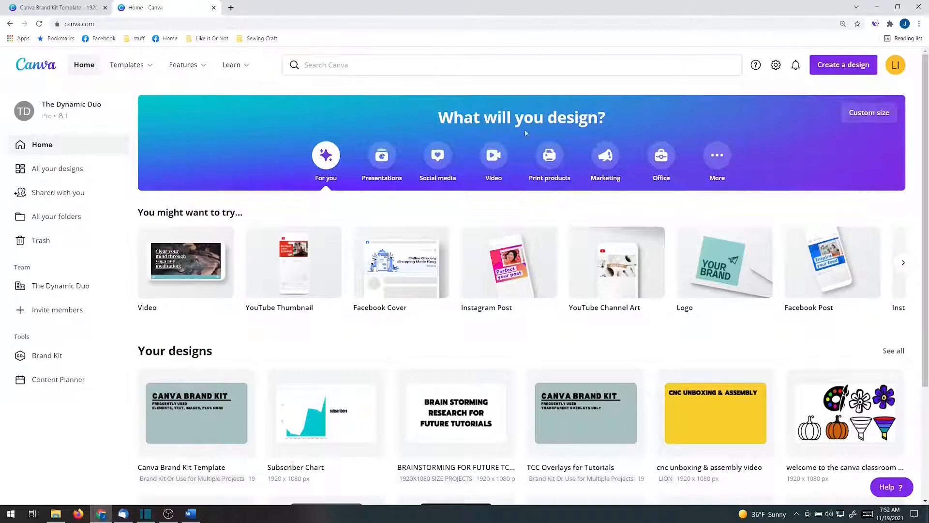
pyautogui.moveTo(492, 155)
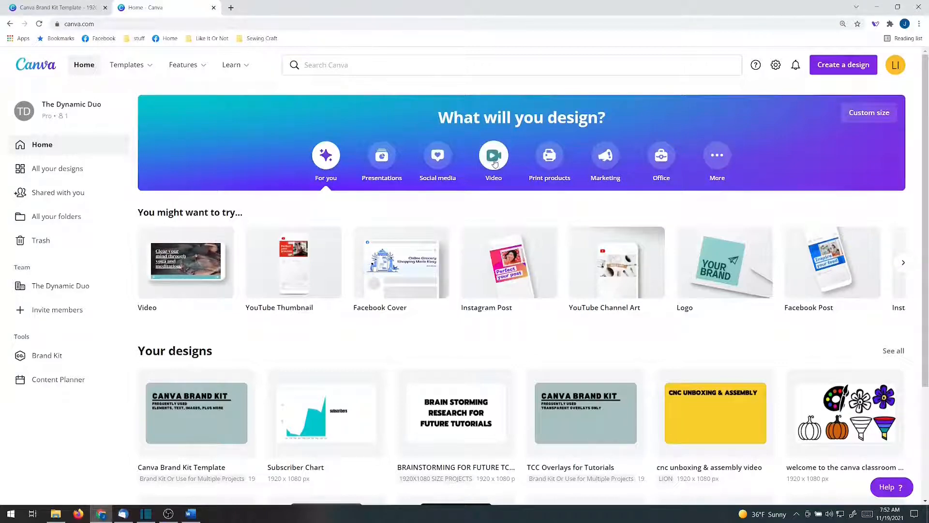
# Create a blank vertical Mobile Video design (1080 × 1920 px) from the Video section
pyautogui.click(492, 154)
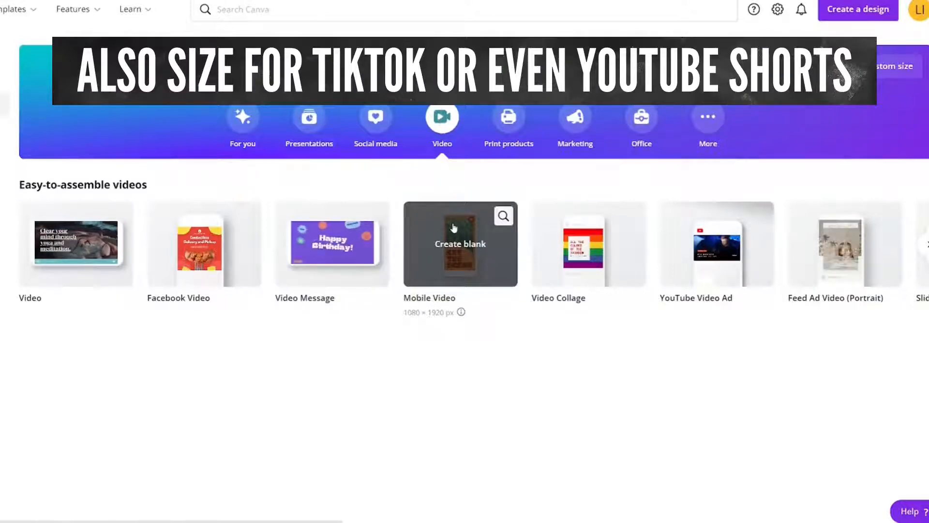
pyautogui.click(460, 244)
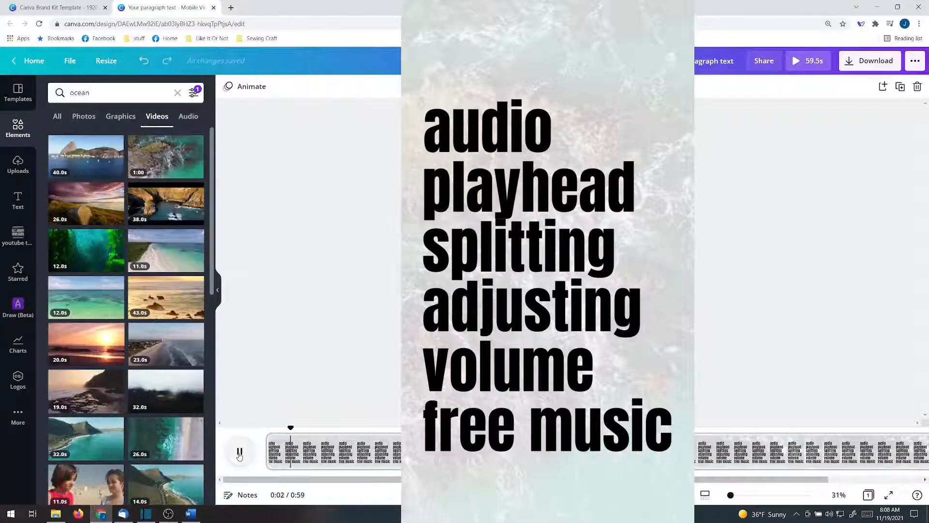
# Show Canva's built-in audio tracks available for the video
pyautogui.click(189, 116)
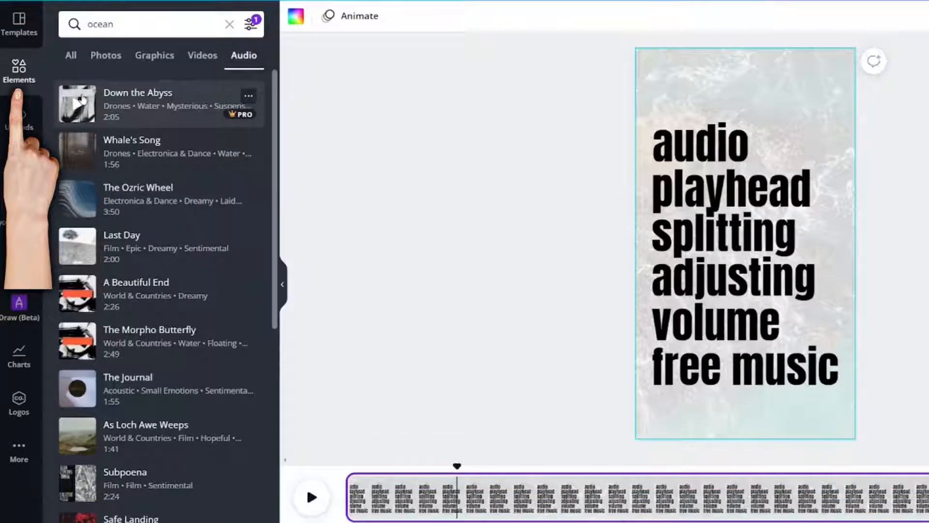
pyautogui.moveTo(104, 259)
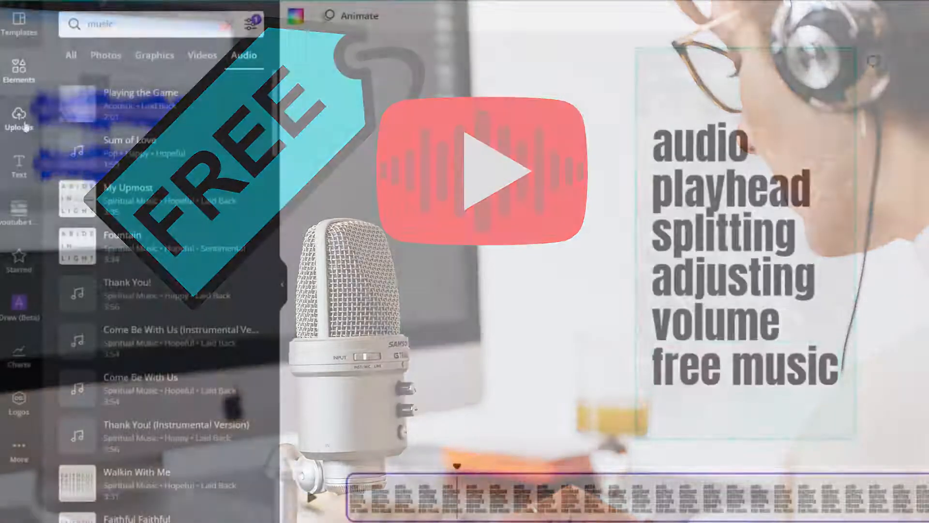
# Upload Sunny Travel - Nico Staf.mp3 from the local music folder into audio uploads
pyautogui.click(20, 118)
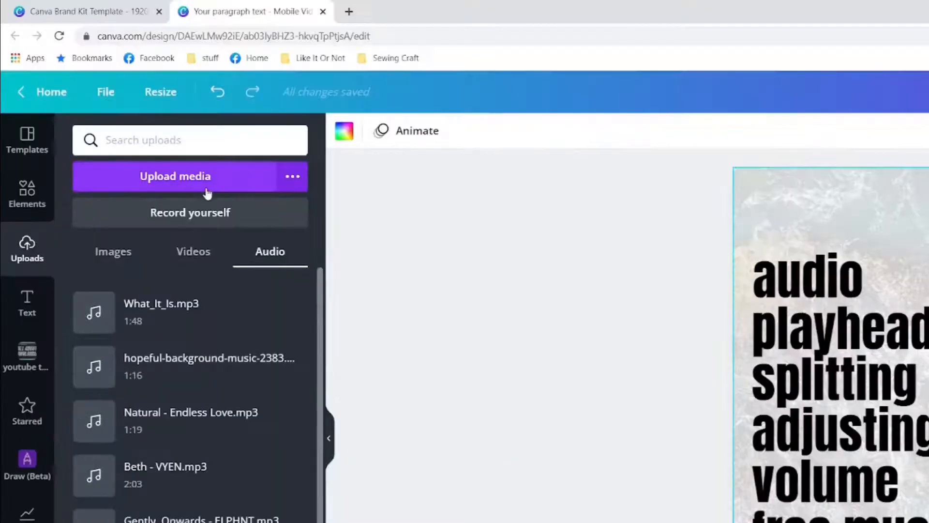
pyautogui.click(175, 176)
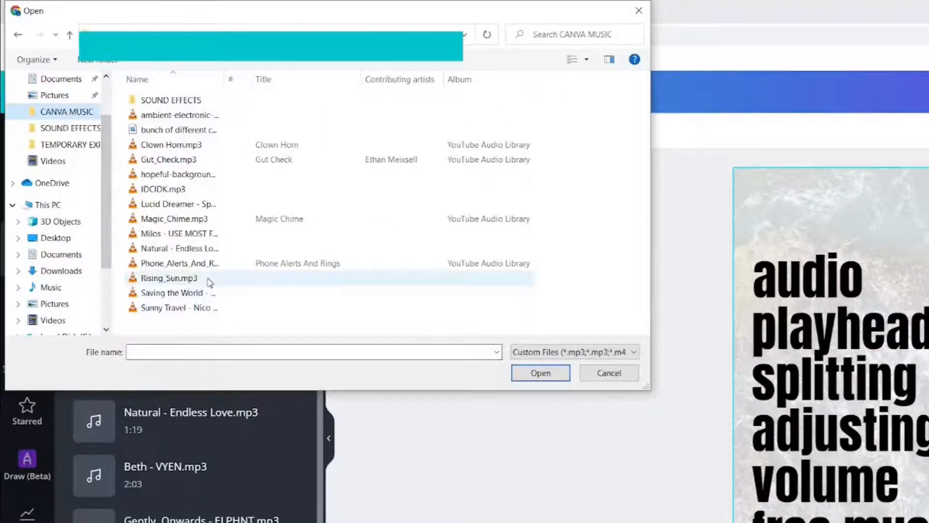
pyautogui.click(539, 373)
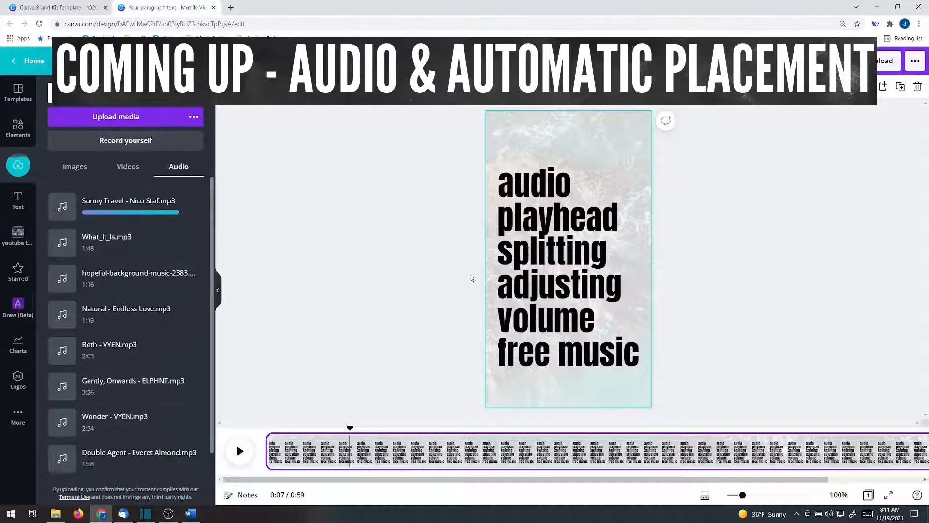
# Add the uploaded Sunny Travel track to the video timeline as an audio clip
pyautogui.click(533, 181)
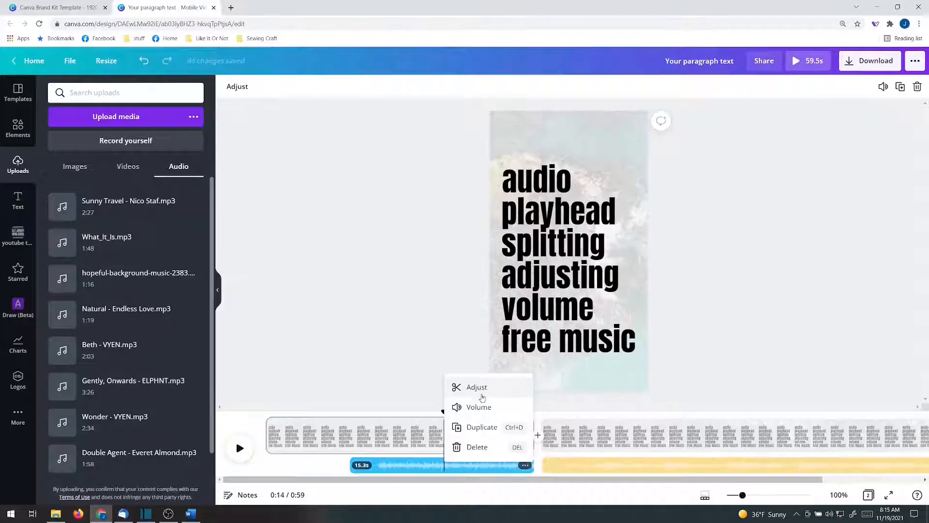
# Trim the first music clip and set the second clip's volume to 18
pyautogui.click(476, 387)
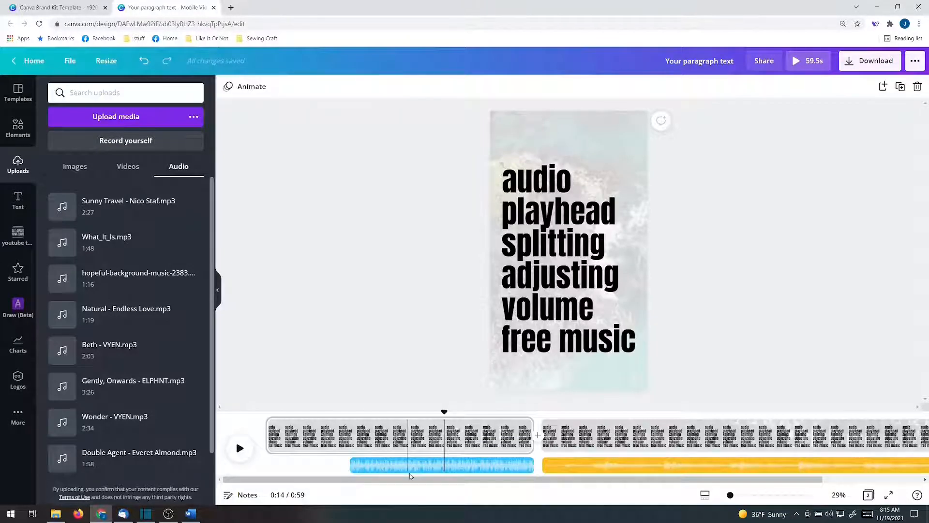
pyautogui.click(442, 465)
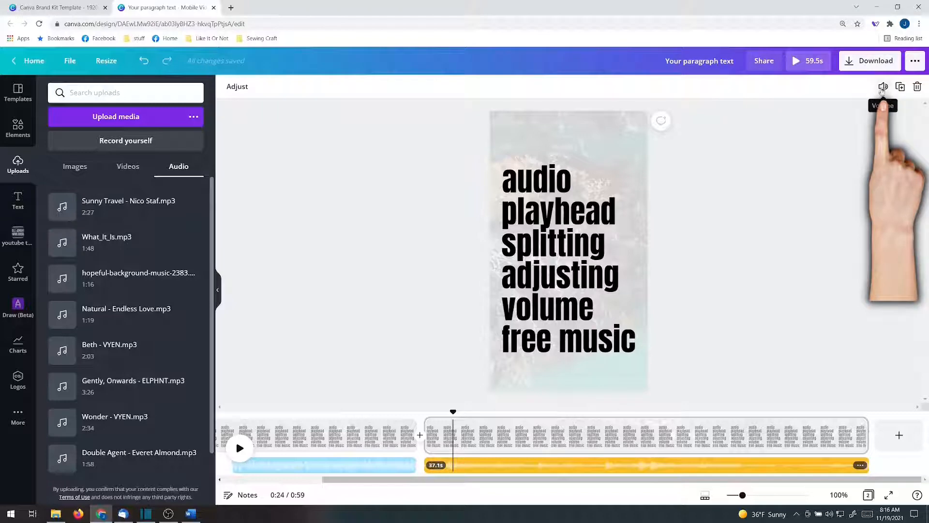
pyautogui.click(882, 86)
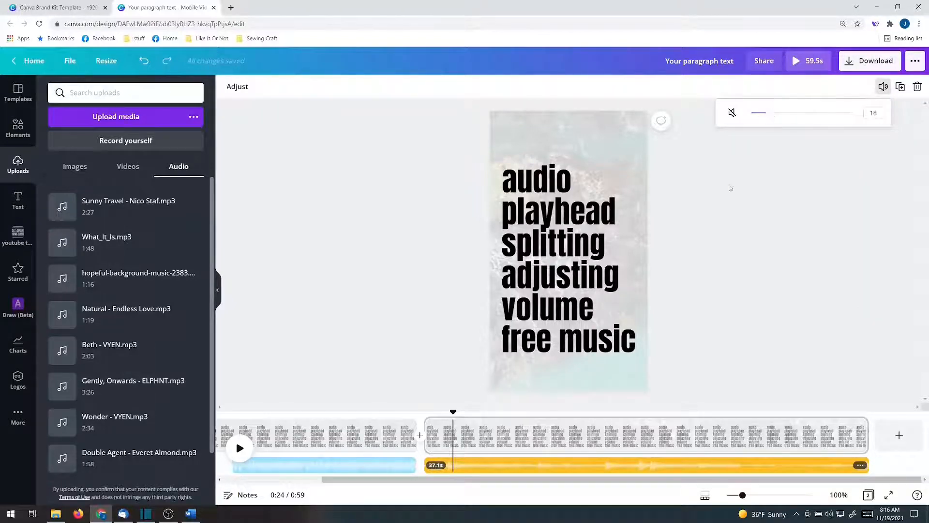
pyautogui.click(165, 7)
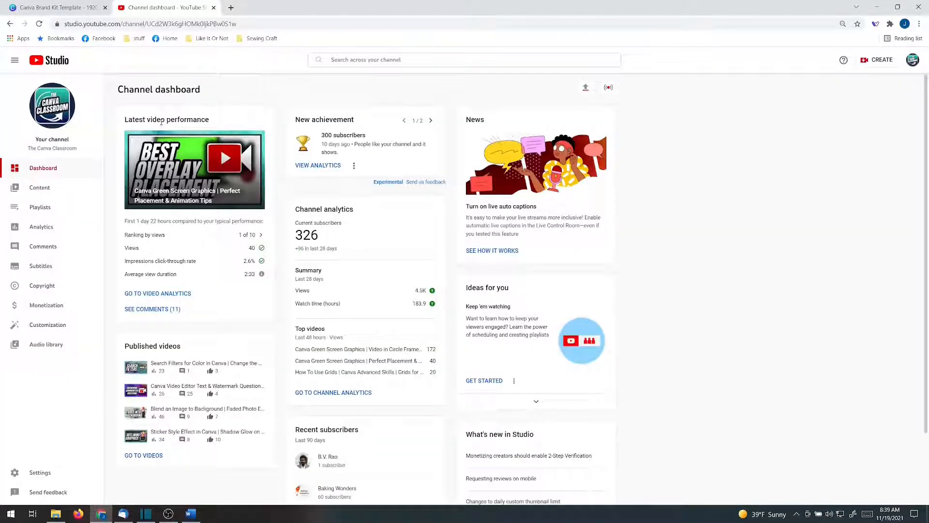
pyautogui.moveTo(829, 217)
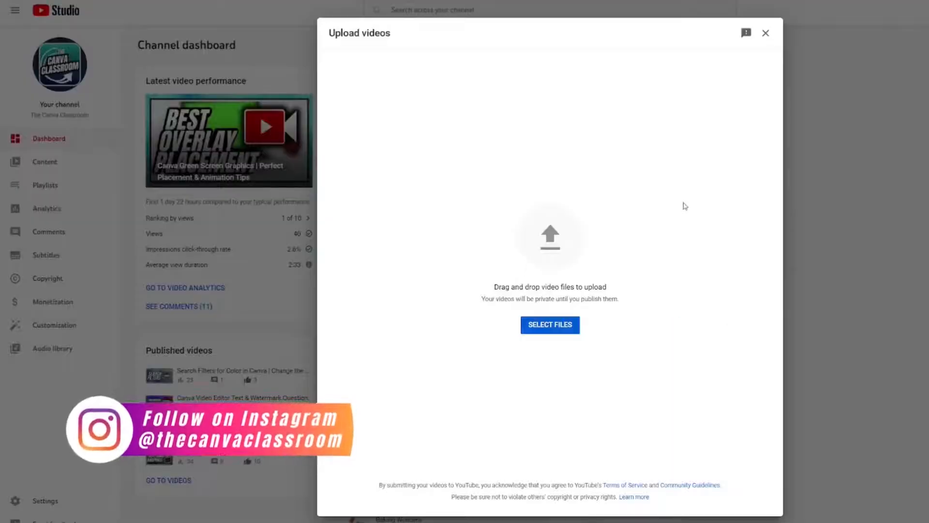
pyautogui.click(765, 33)
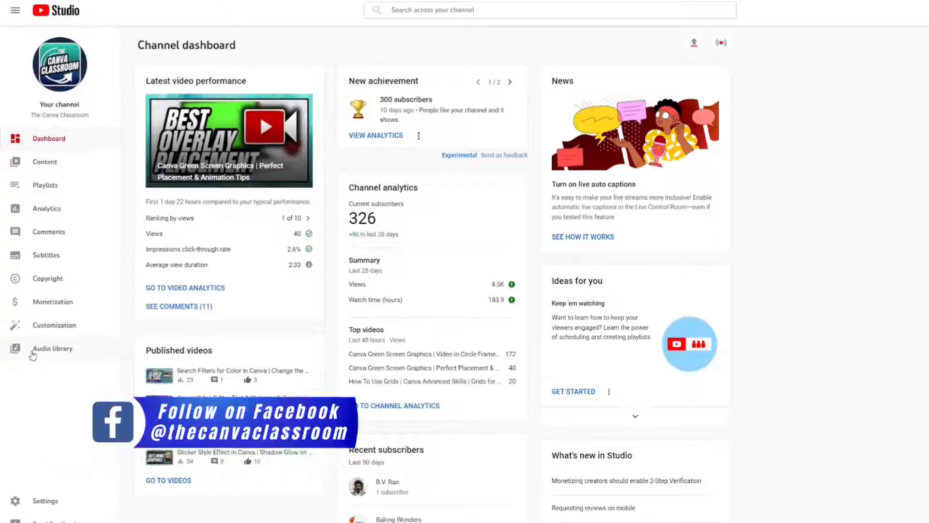
# Show YouTube Studio's Audio library list of free music tracks
pyautogui.click(53, 348)
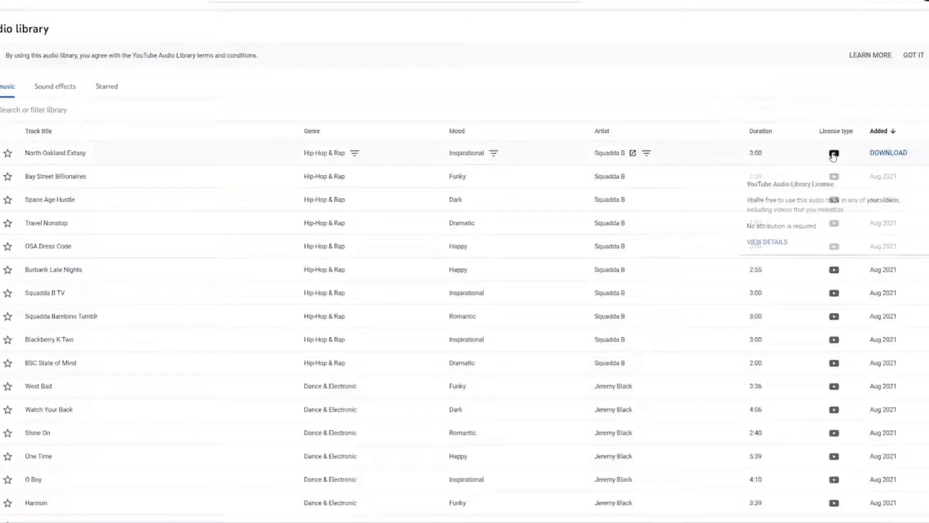
pyautogui.moveTo(833, 153)
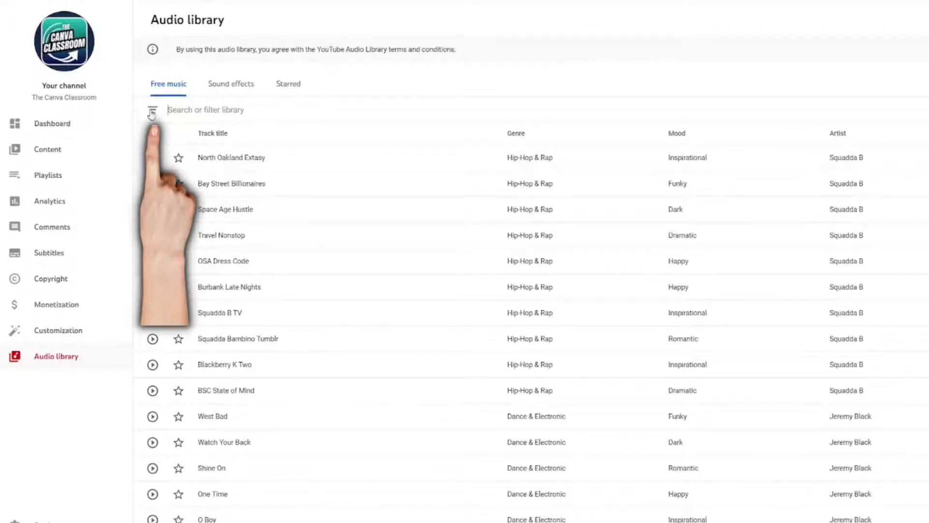
# Filter the free music list to tracks with Mood: Happy
pyautogui.click(153, 110)
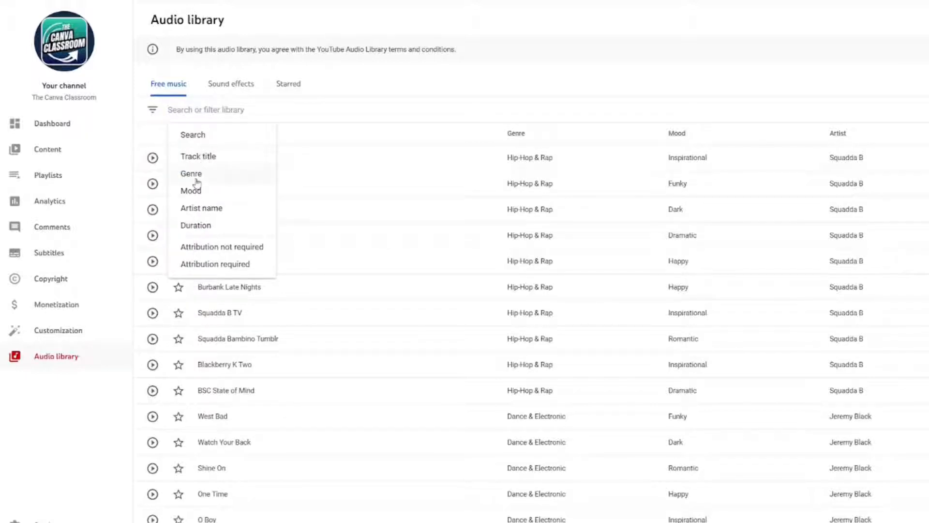
pyautogui.click(191, 191)
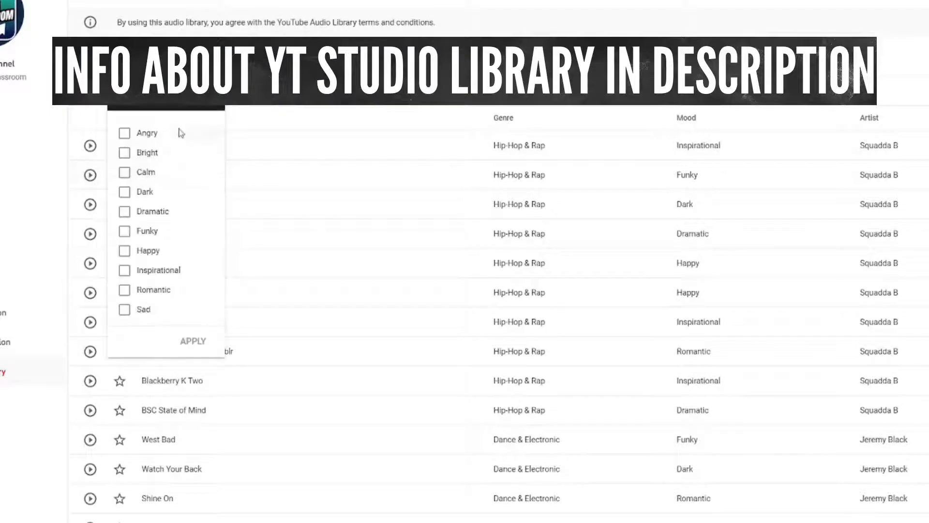
pyautogui.click(125, 250)
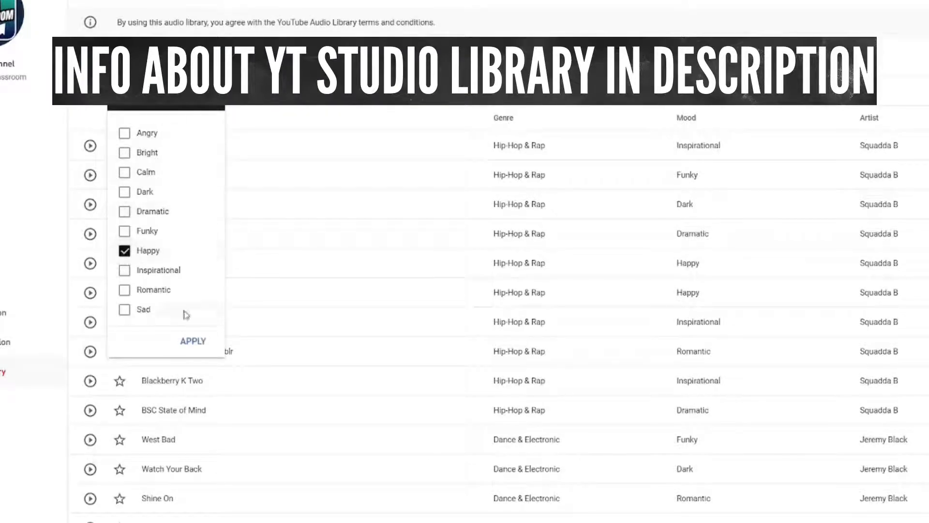
pyautogui.click(191, 340)
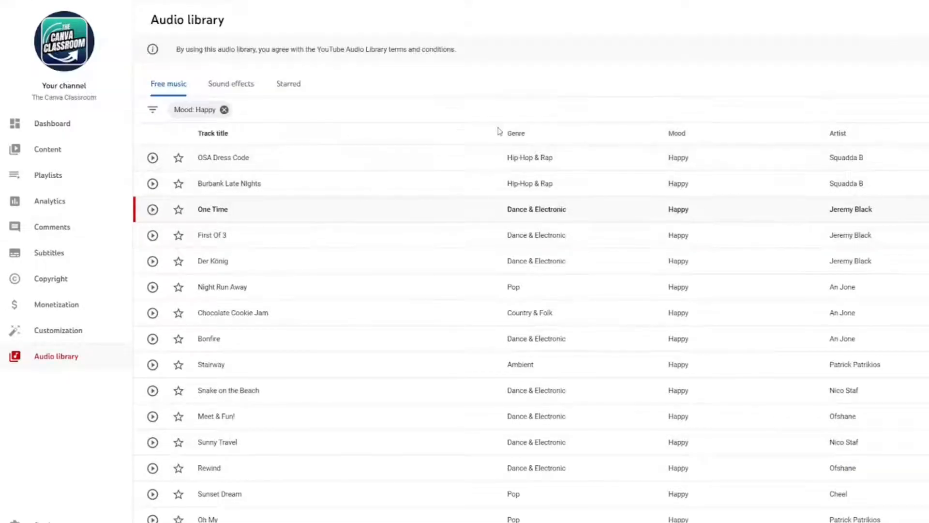
# Add a Genre: Cinematic filter to the Happy track list
pyautogui.click(153, 109)
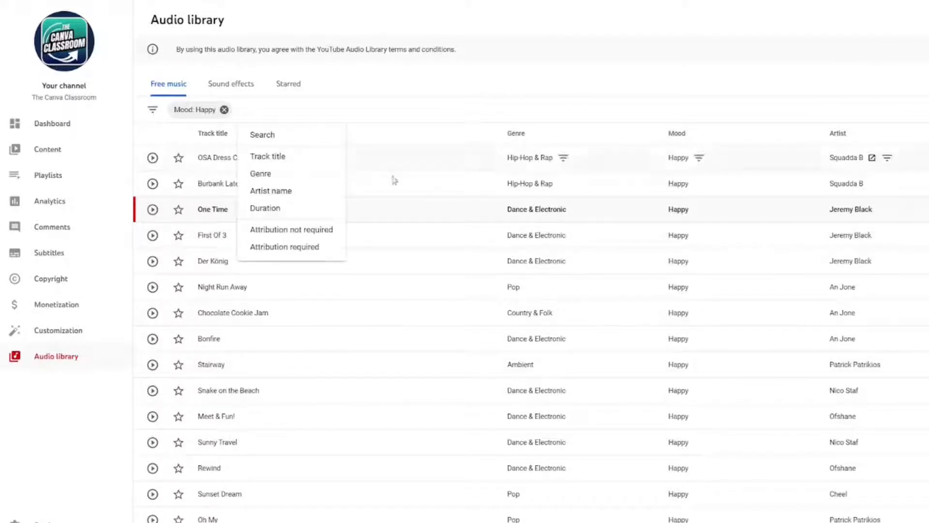
pyautogui.click(261, 174)
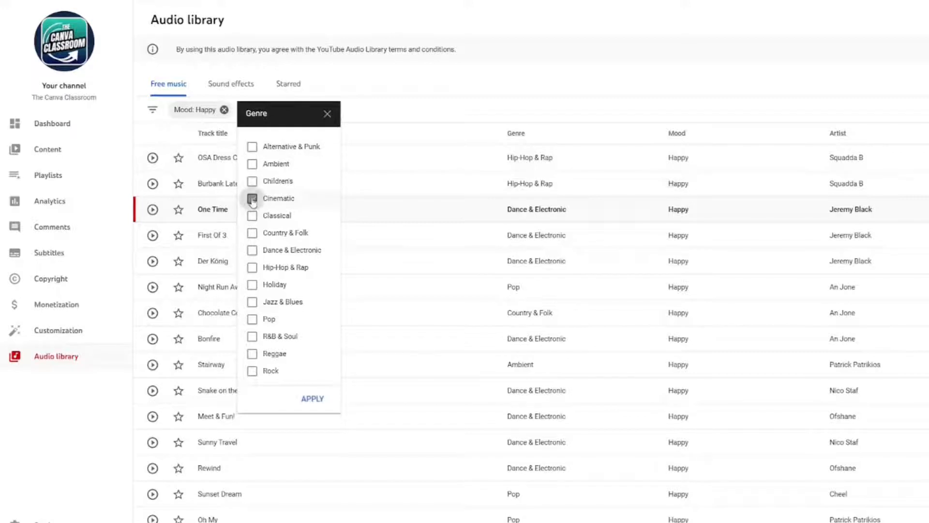
pyautogui.click(313, 398)
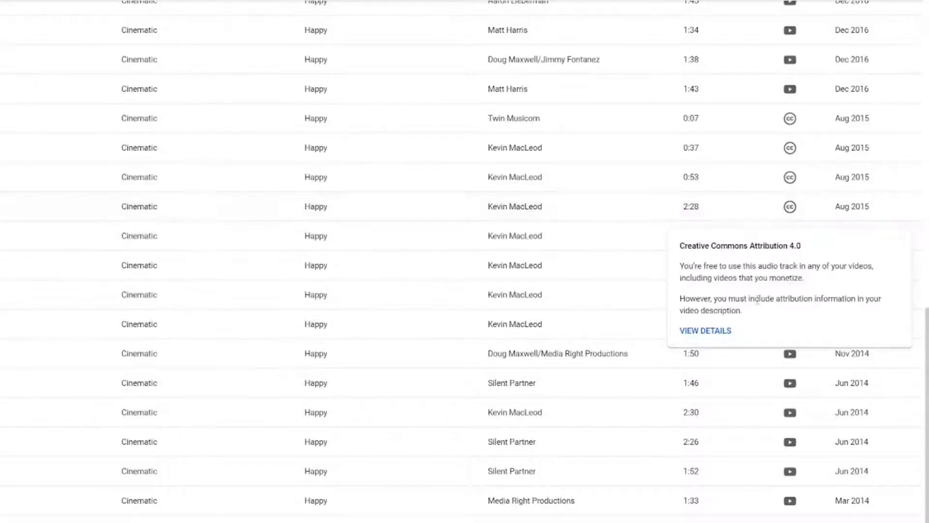
pyautogui.moveTo(722, 328)
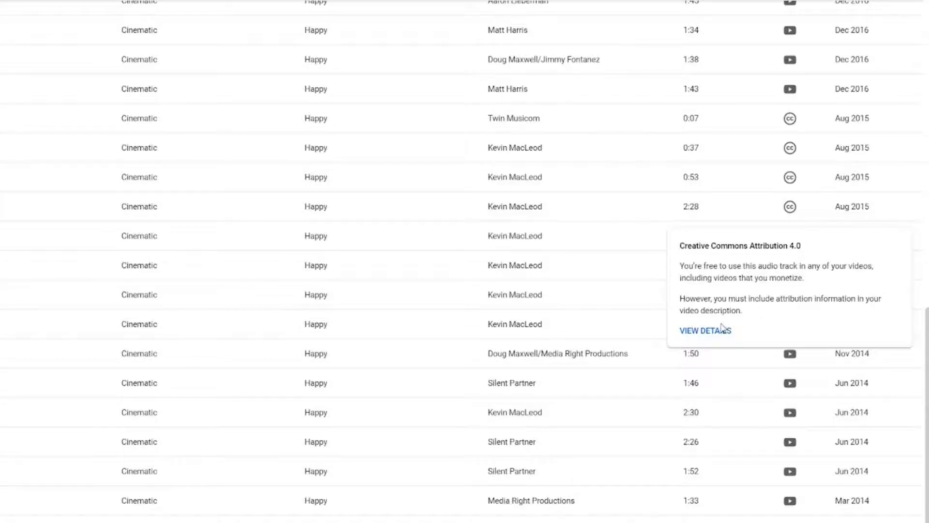